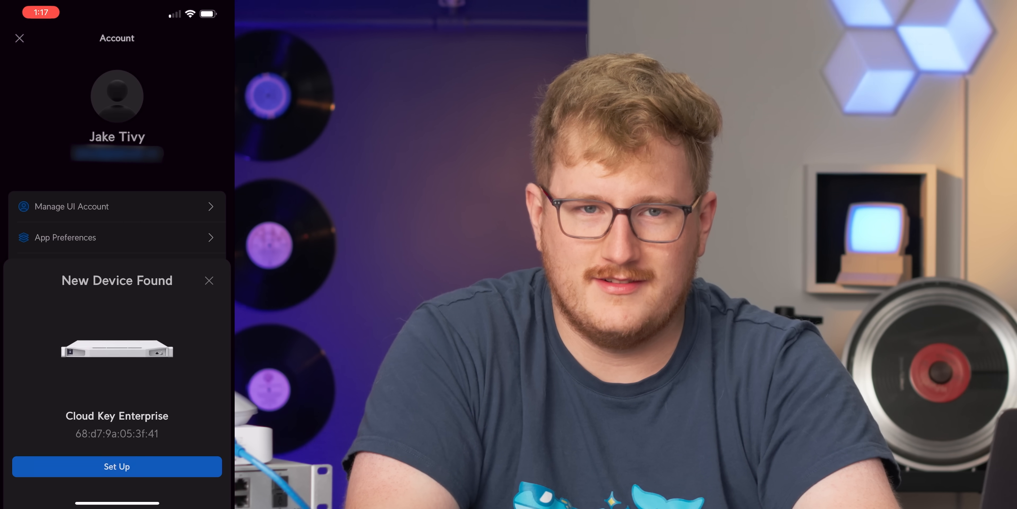
- Start setup of the newly found Cloud Key Enterprise from the New Device Found sheet
left_click(209, 280)
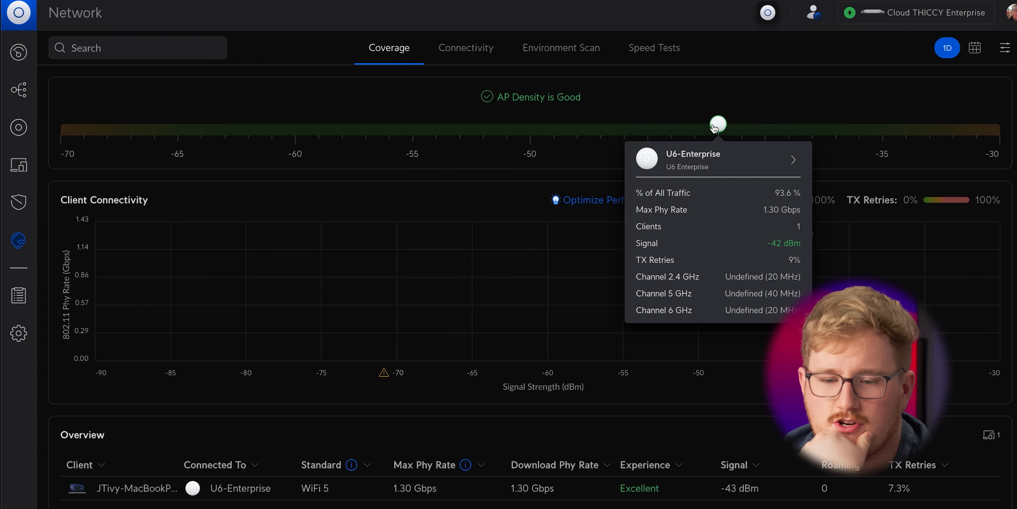
mouse_move(812, 239)
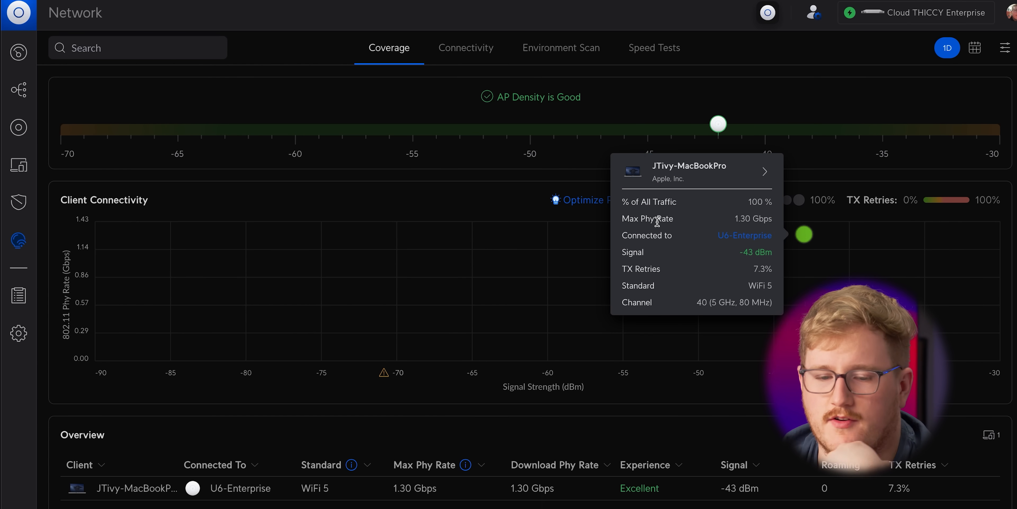
mouse_move(378, 213)
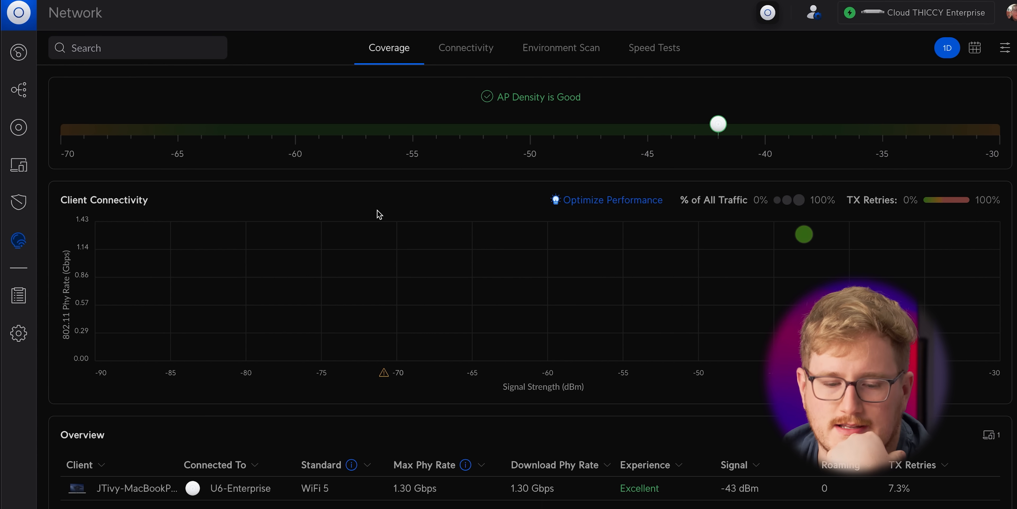
- Review Connectivity health from clients to the internet in WiFi insights
left_click(466, 48)
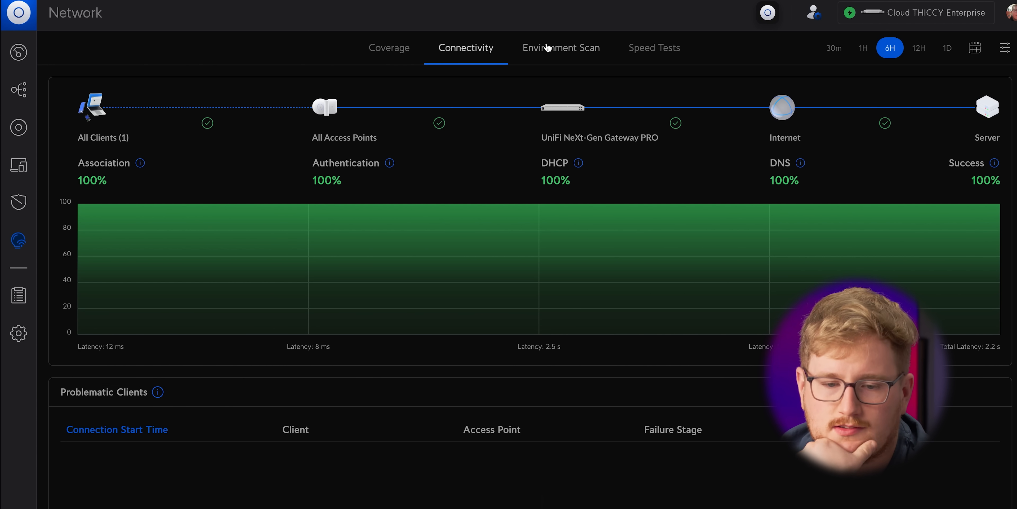
left_click(561, 48)
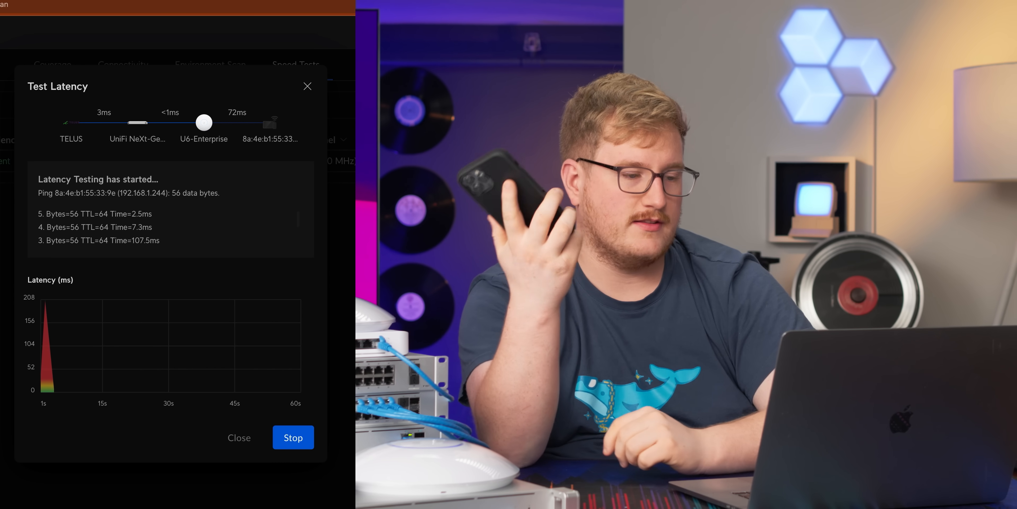
- End the current test and start a latency test to the MacBook Pro client from Topology
left_click(308, 86)
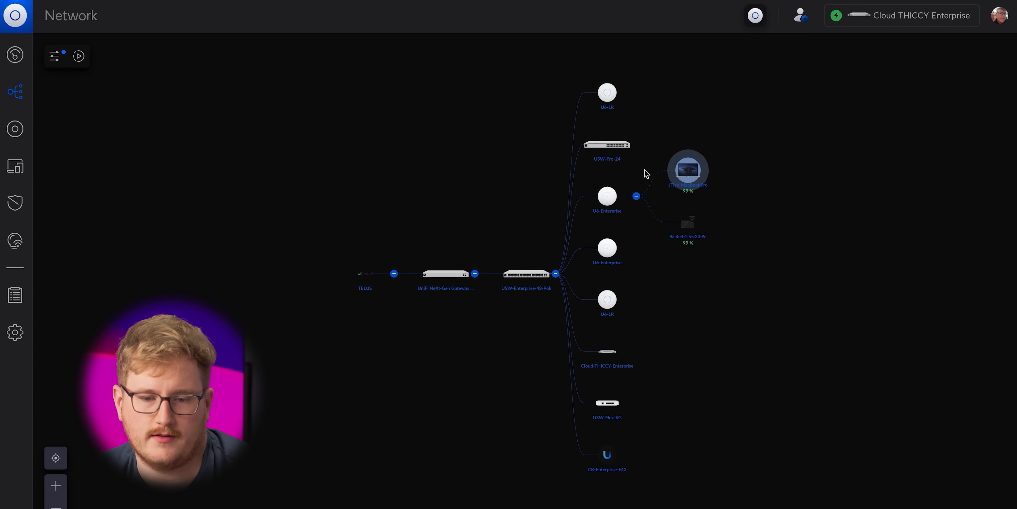
left_click(688, 169)
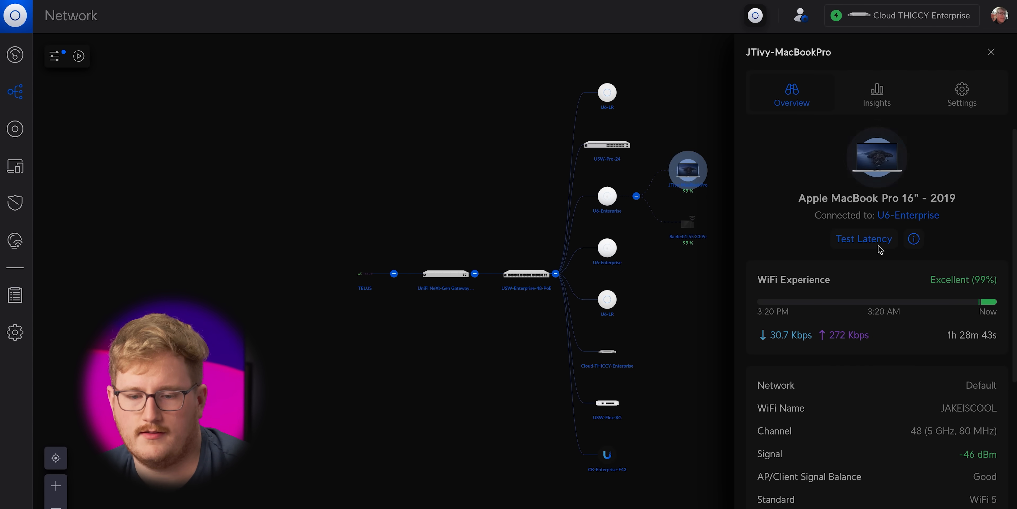
left_click(864, 238)
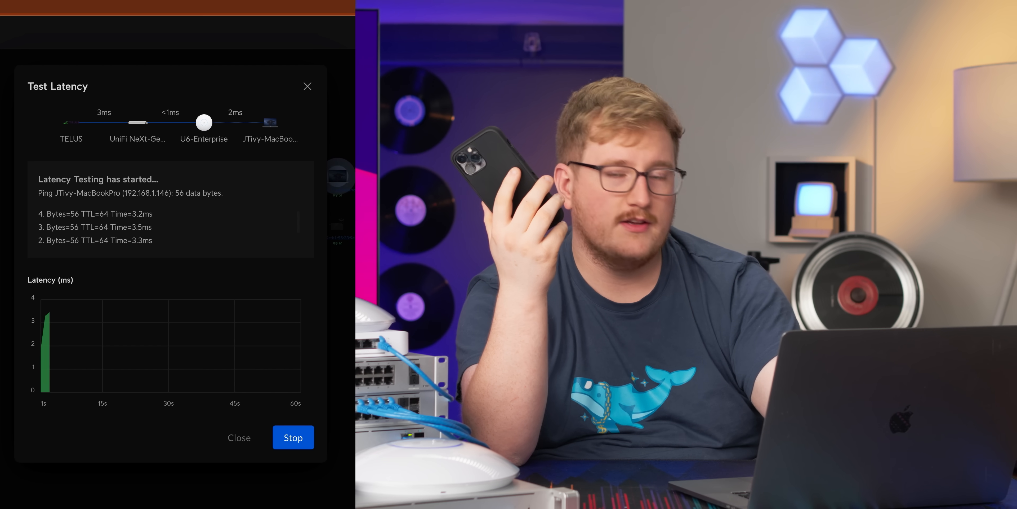